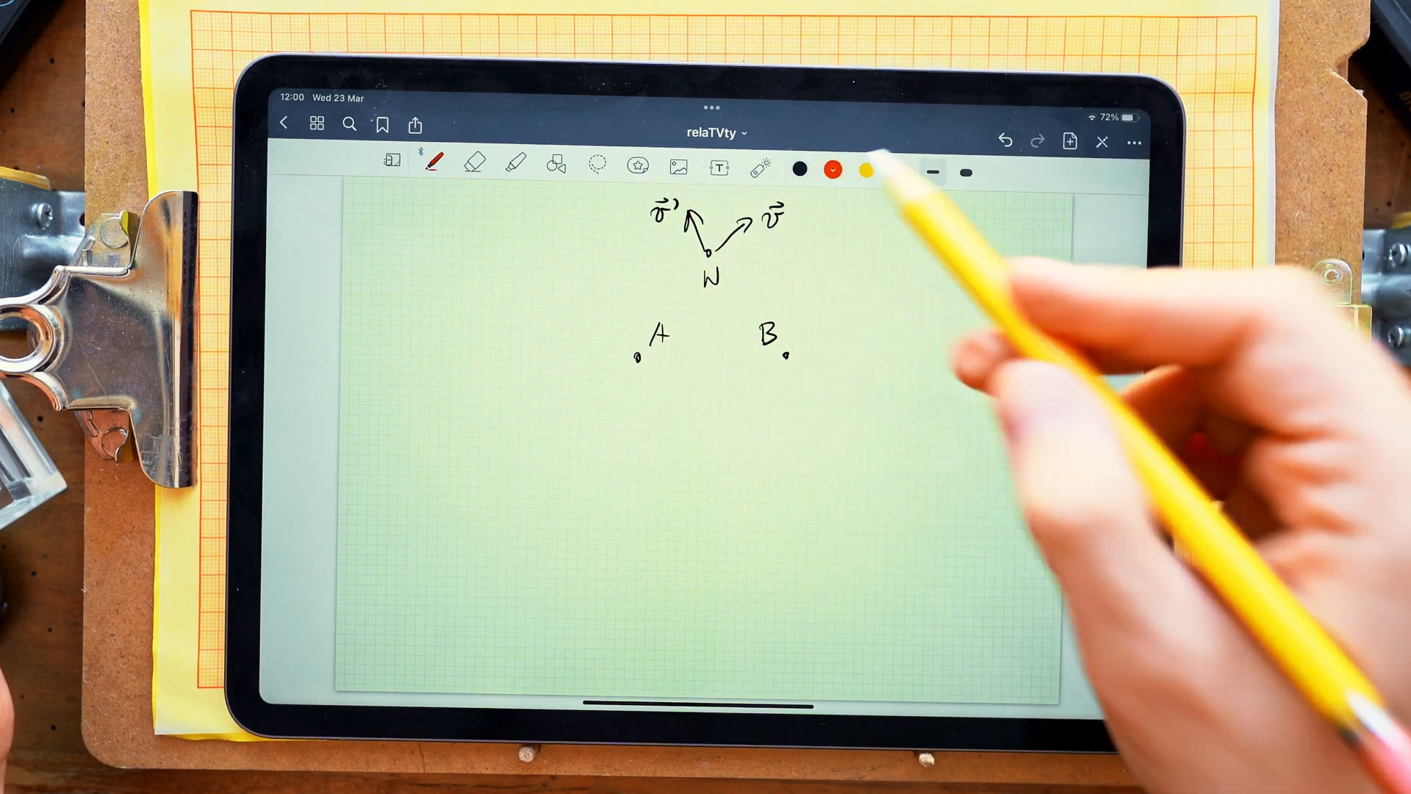
Draw a short horizontal red arrow from point B pointing right.
{"action": "left_click_drag", "start_coordinate": [793, 360], "coordinate": [873, 361]}
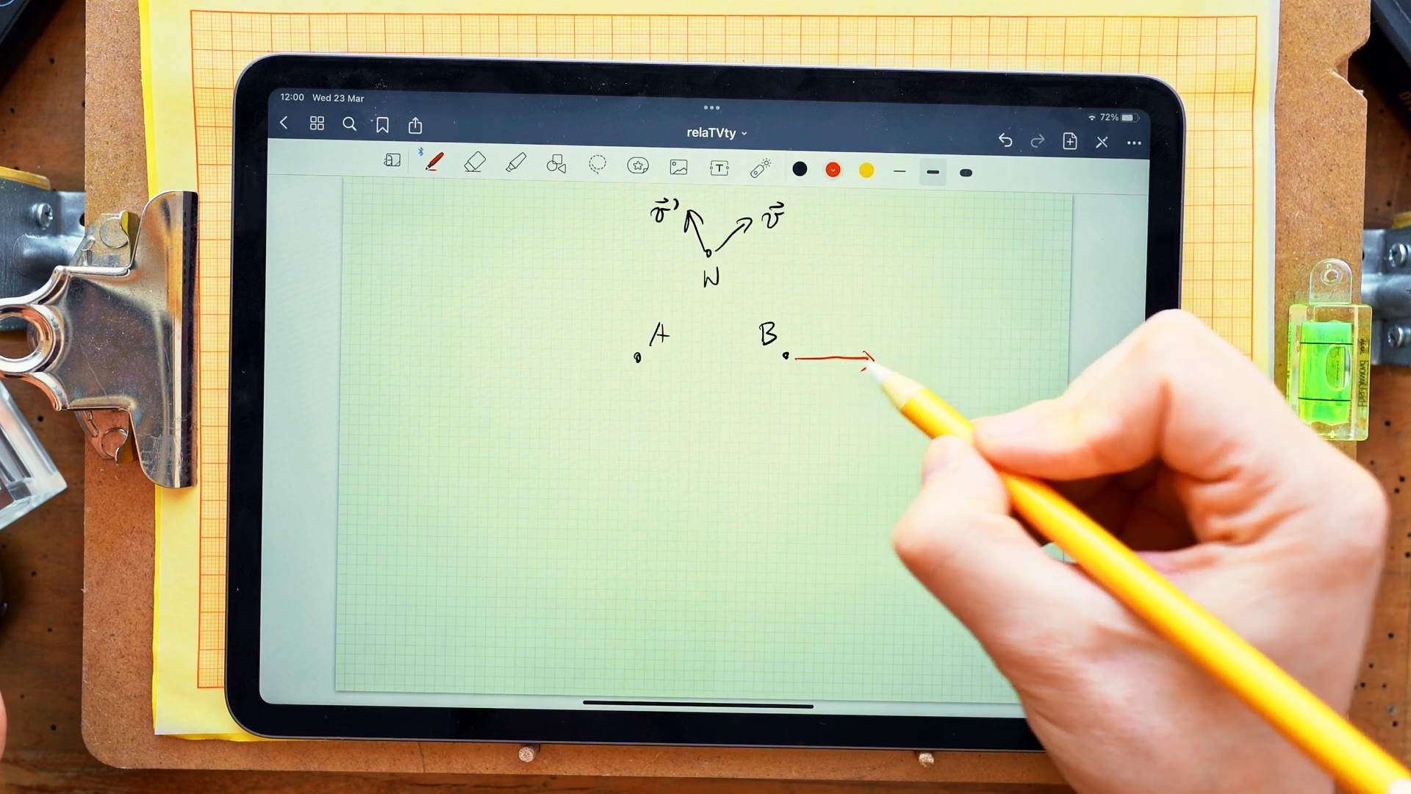